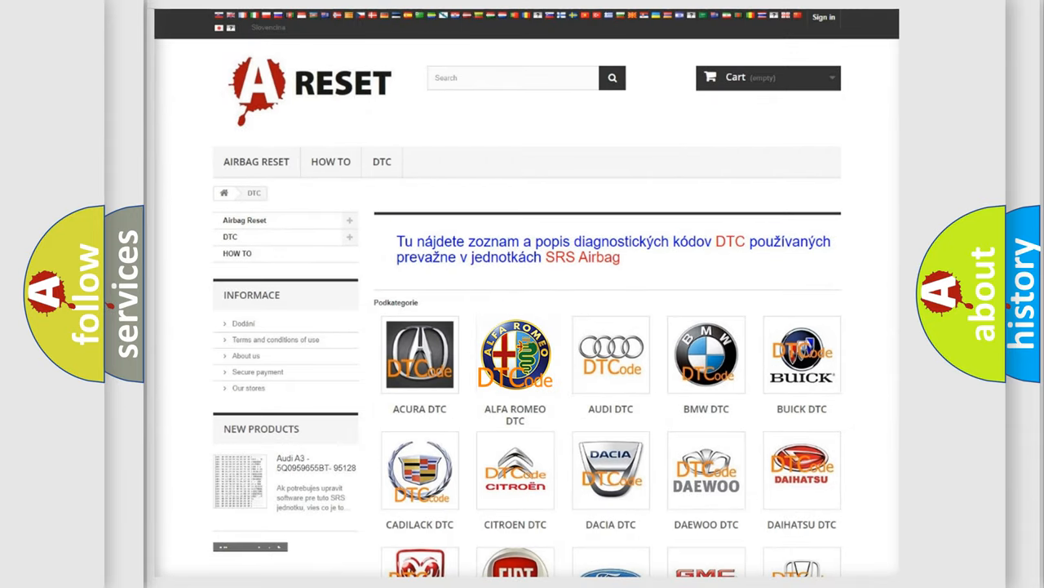
# Open the Alfa Romeo DTC code list from the Podkategorie thumbnails
pyautogui.click(515, 354)
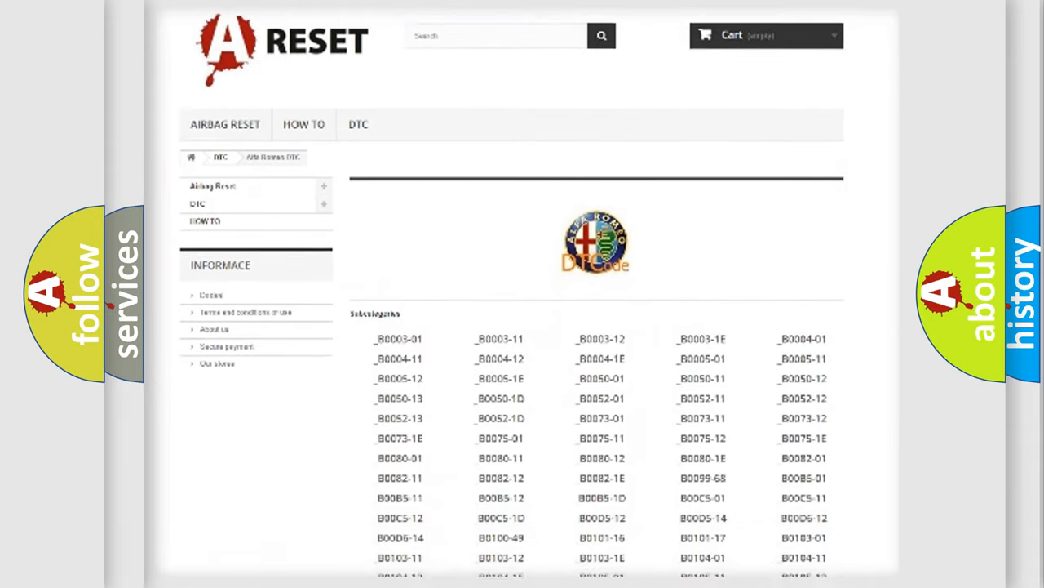
pyautogui.scroll(-3)
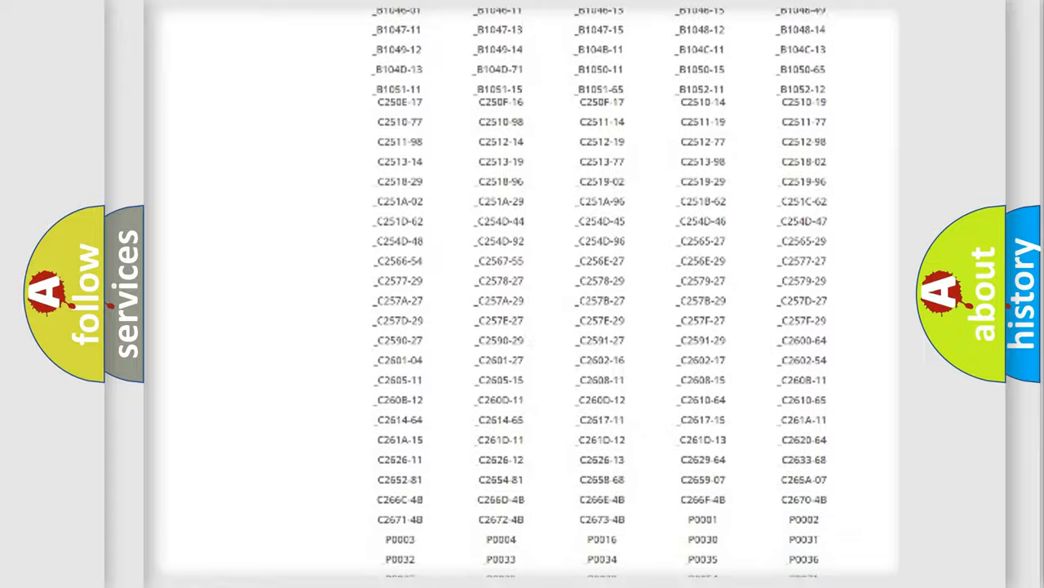
pyautogui.scroll(3)
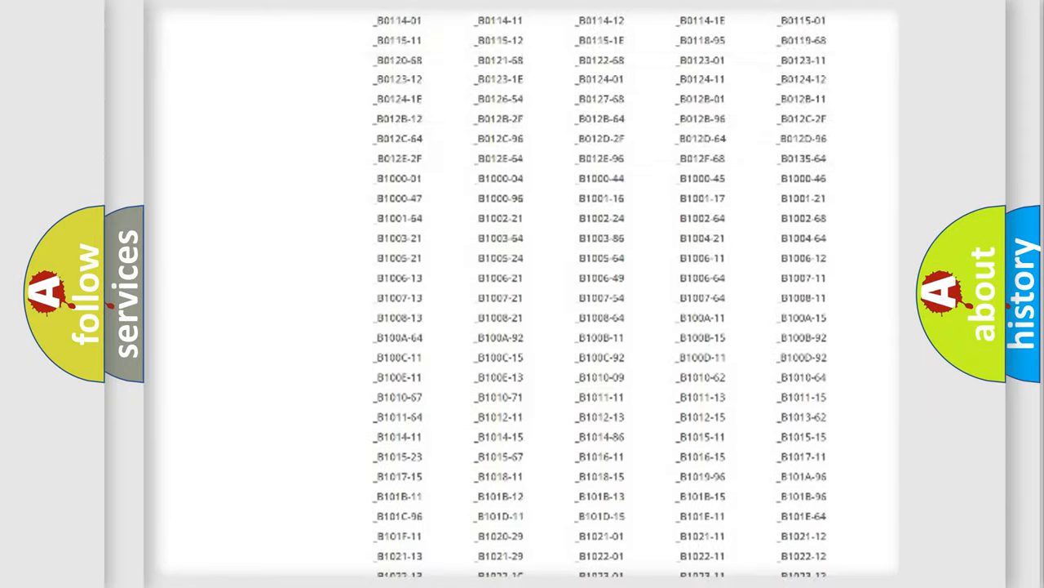
pyautogui.scroll(3)
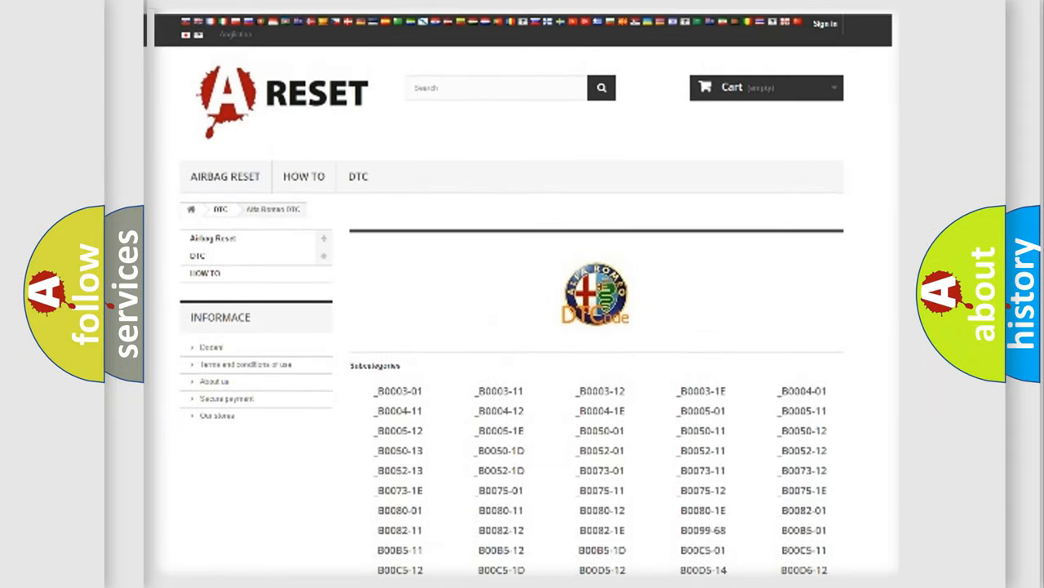